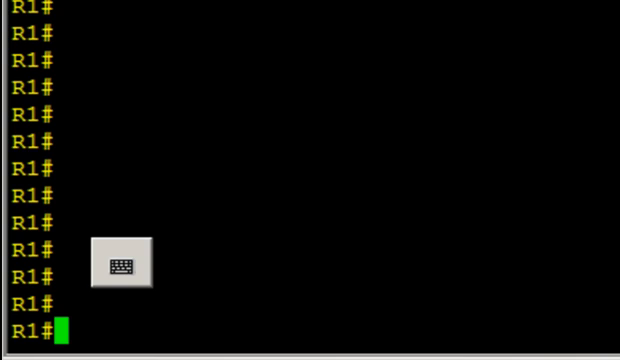
From R1, ping r3 successfully, telnet into R3, then exit the session.
left_click(120, 262)
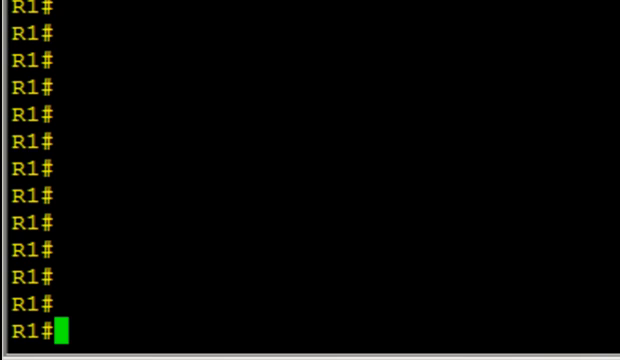
type("ping r3")
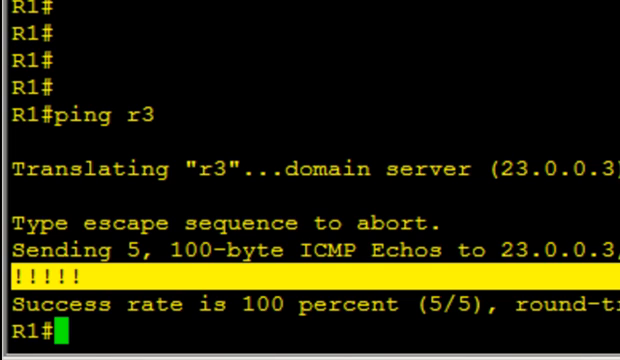
type("tel")
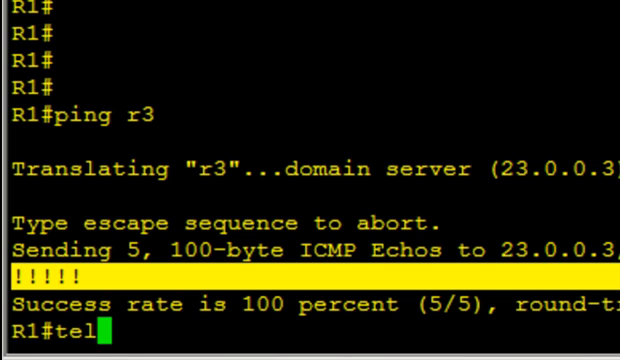
type("net r3")
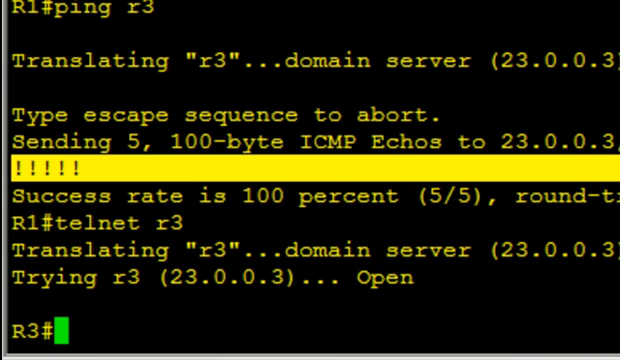
type("exit")
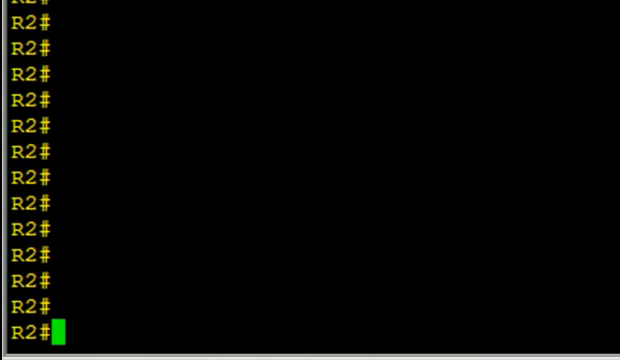
On R2 create extended ACL POLICE permitting OSPF any any and denying all other IP.
type("sh")
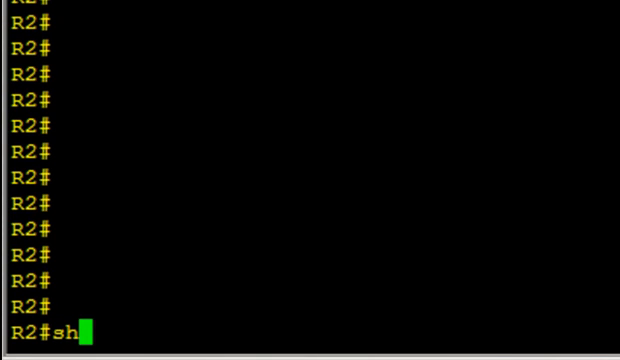
type("ow access-list")
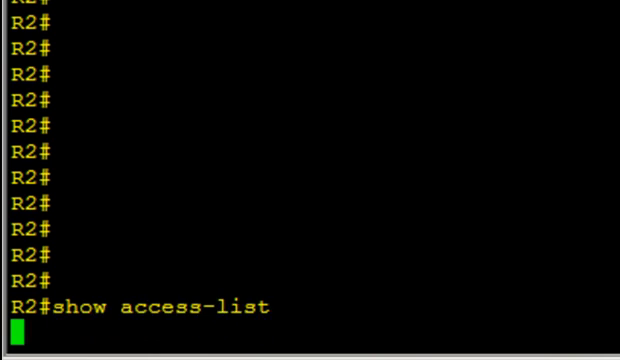
type("conf  t")
type("i")
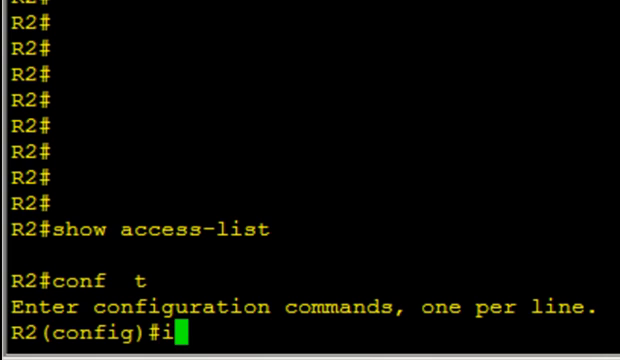
type("p access-list extended")
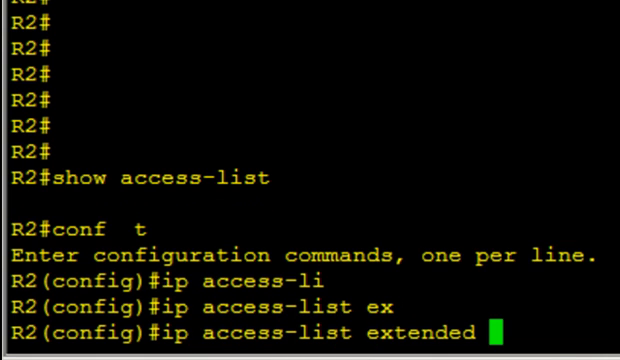
type("PO")
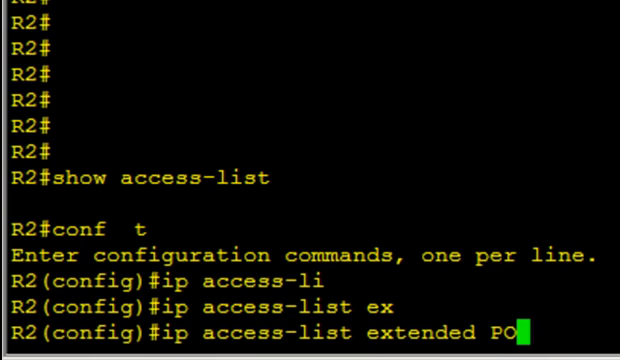
type("LICE")
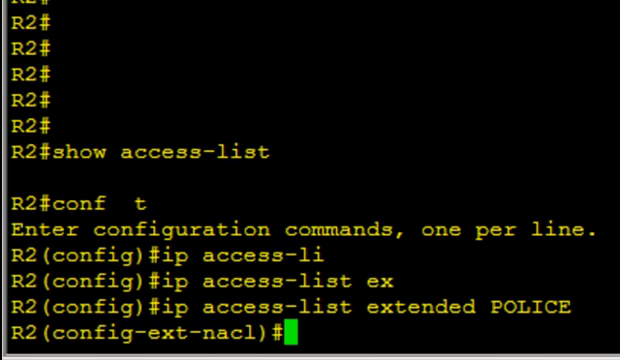
type("permit ospf any any")
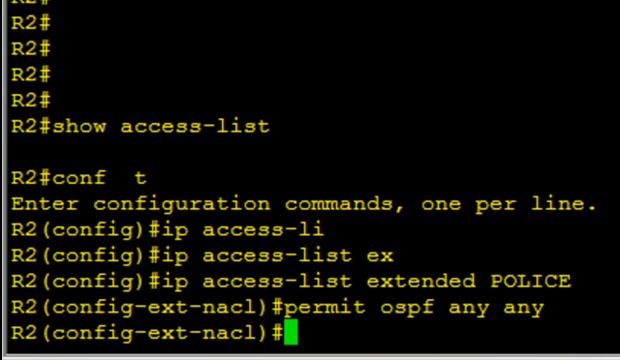
type("deny ip any any")
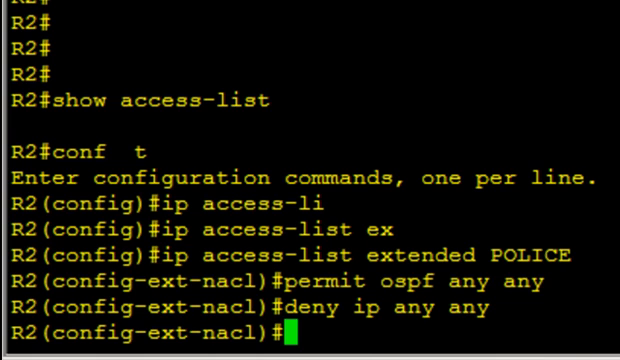
Apply POLICE inbound on Fa0/1 with ip access-group and show the access lists.
type("int fa 0/1")
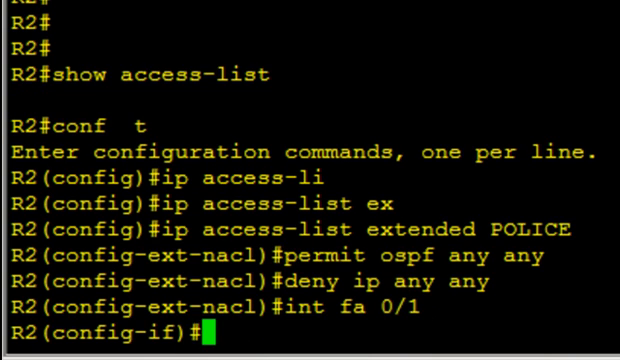
type("ip access-group")
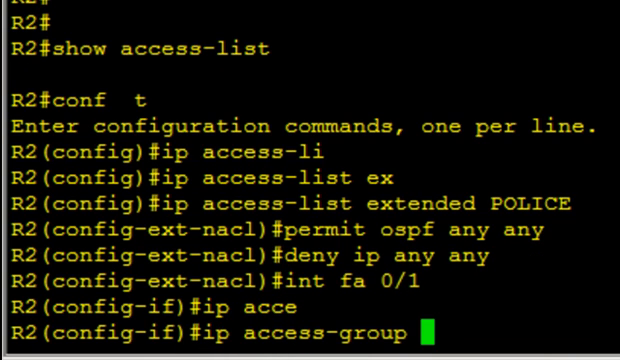
type("POLICE in")
type("s")
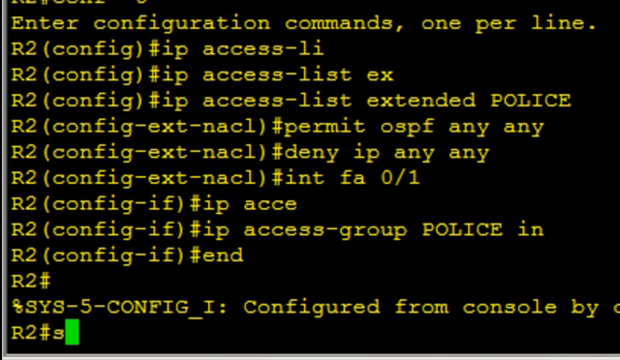
type("how access-")
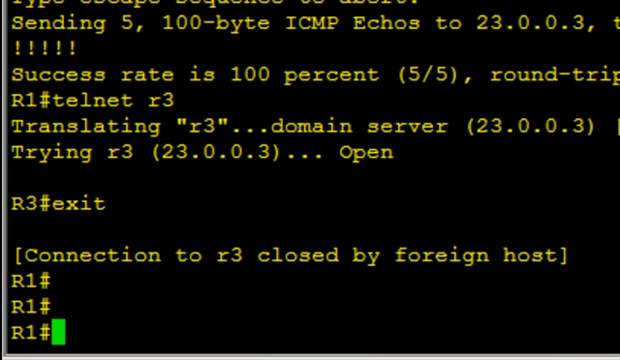
From R1, ping r3 to test connectivity through R2's POLICE ACL.
type("ping r3")
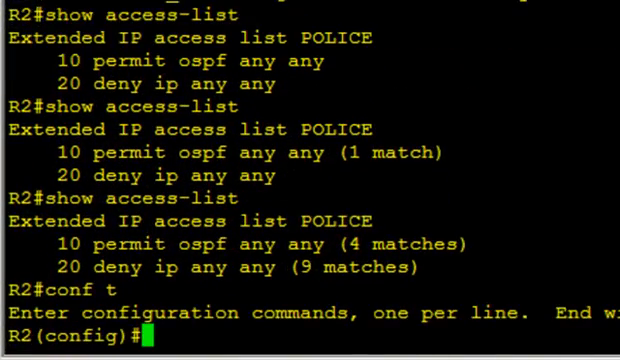
On R2 define ip inspect name ROGER-CBAC for tcp, udp and icmp.
type("ip in")
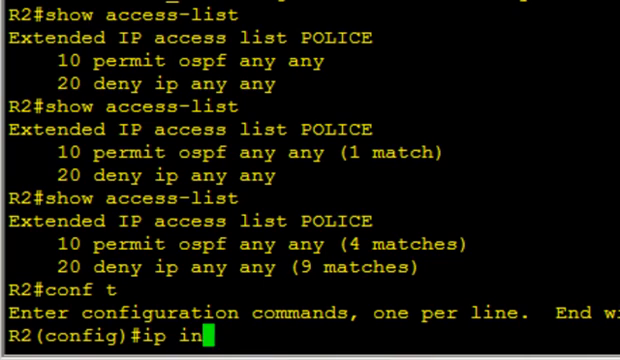
type("spect name")
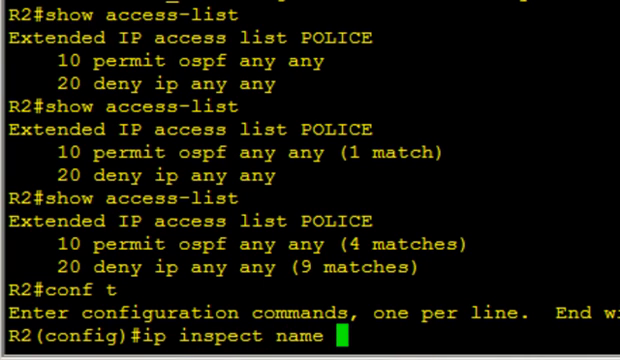
type("ROGER")
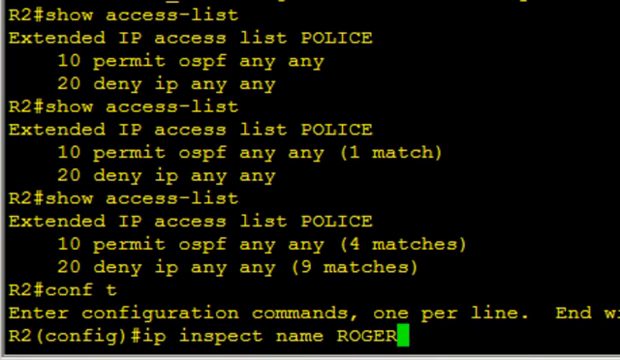
type("-CBC")
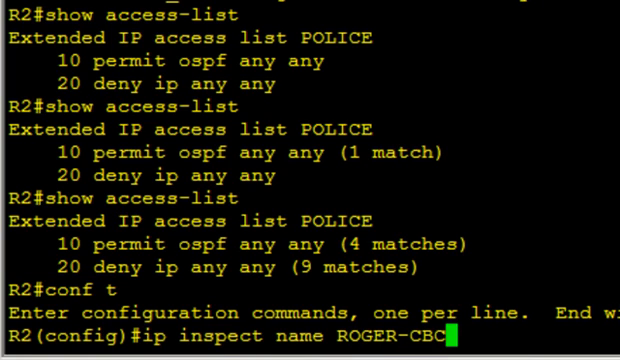
type("C tcp")
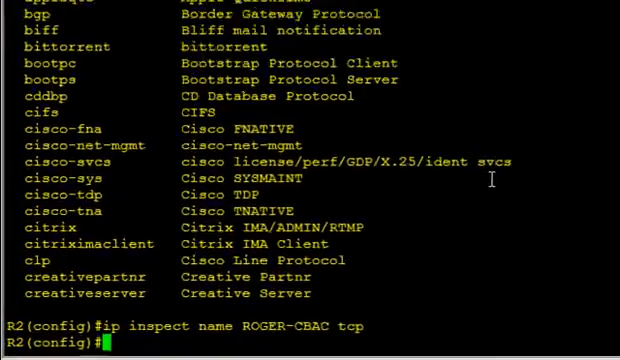
type("ip inspect name ROGER-CBAC")
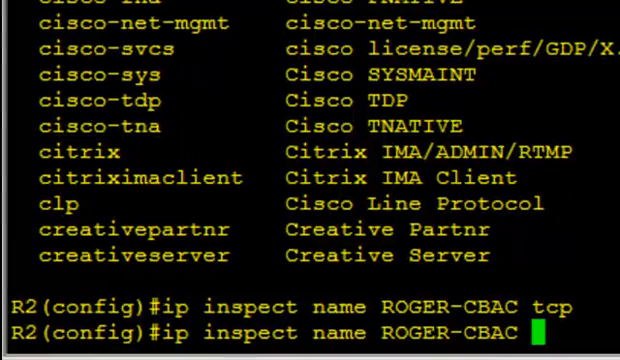
type("upd")
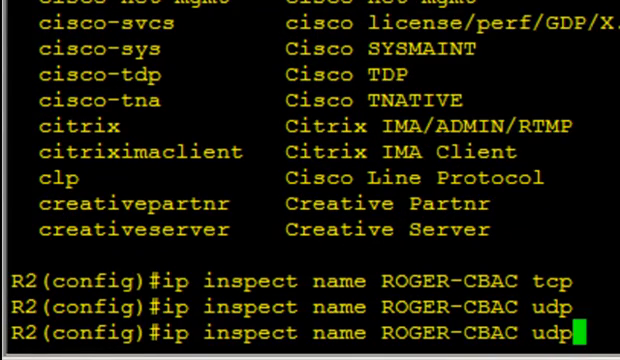
type("icm")
type("int fa 0/1")
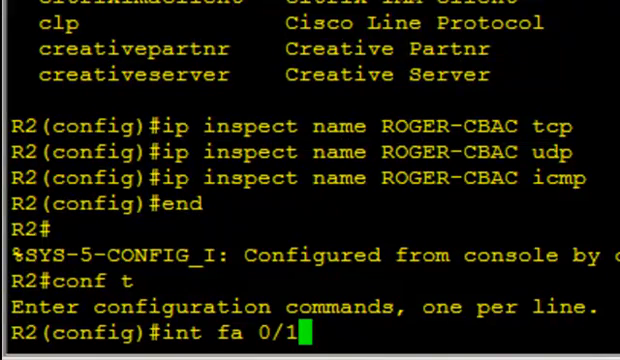
Apply ip inspect ROGER-CBAC out on Fa0/1 and verify with show ip inspect all.
key("enter")
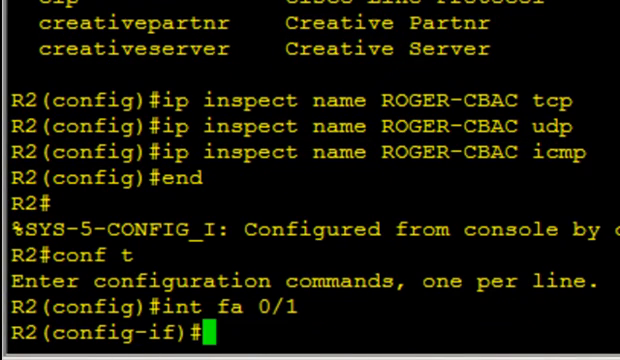
type("ip inspect")
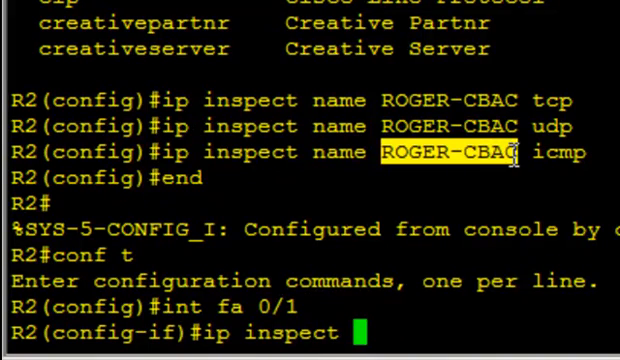
type("ROGER-CBAC out")
type("end")
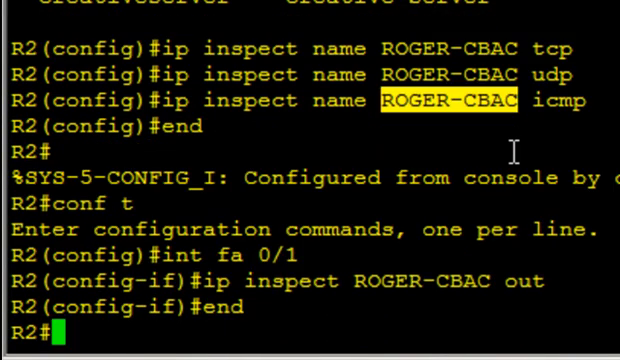
type("show ip in")
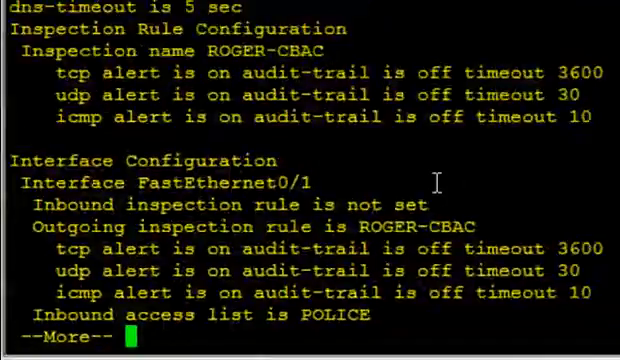
key("space")
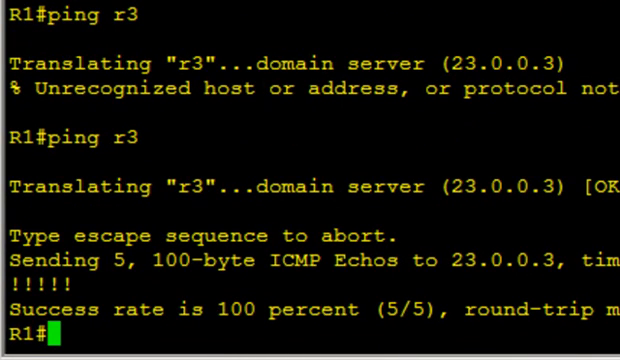
Telnet from R1 to r3, then on R2 show ip inspect sessions listing 10.0.0.1 to 23.0.0.3 port 23.
type("tel")
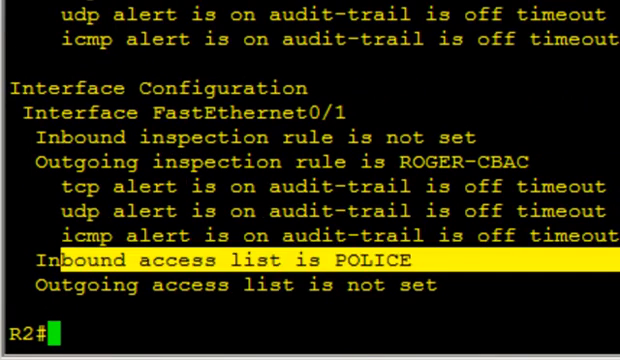
type("show ip inspect sessions")
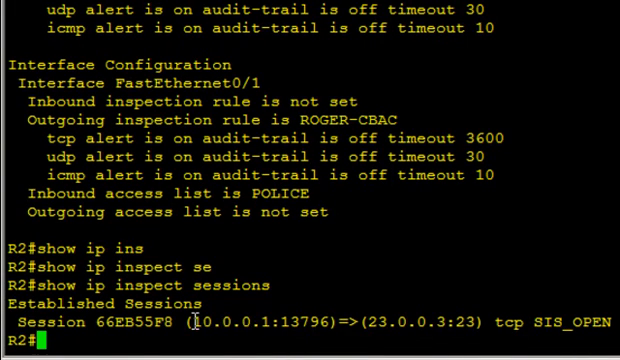
double_click(184, 322)
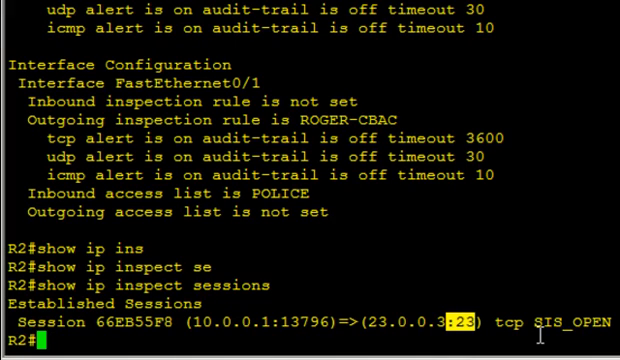
scroll("down", 3)
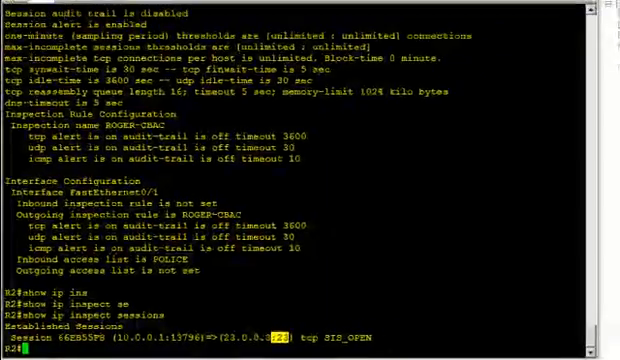